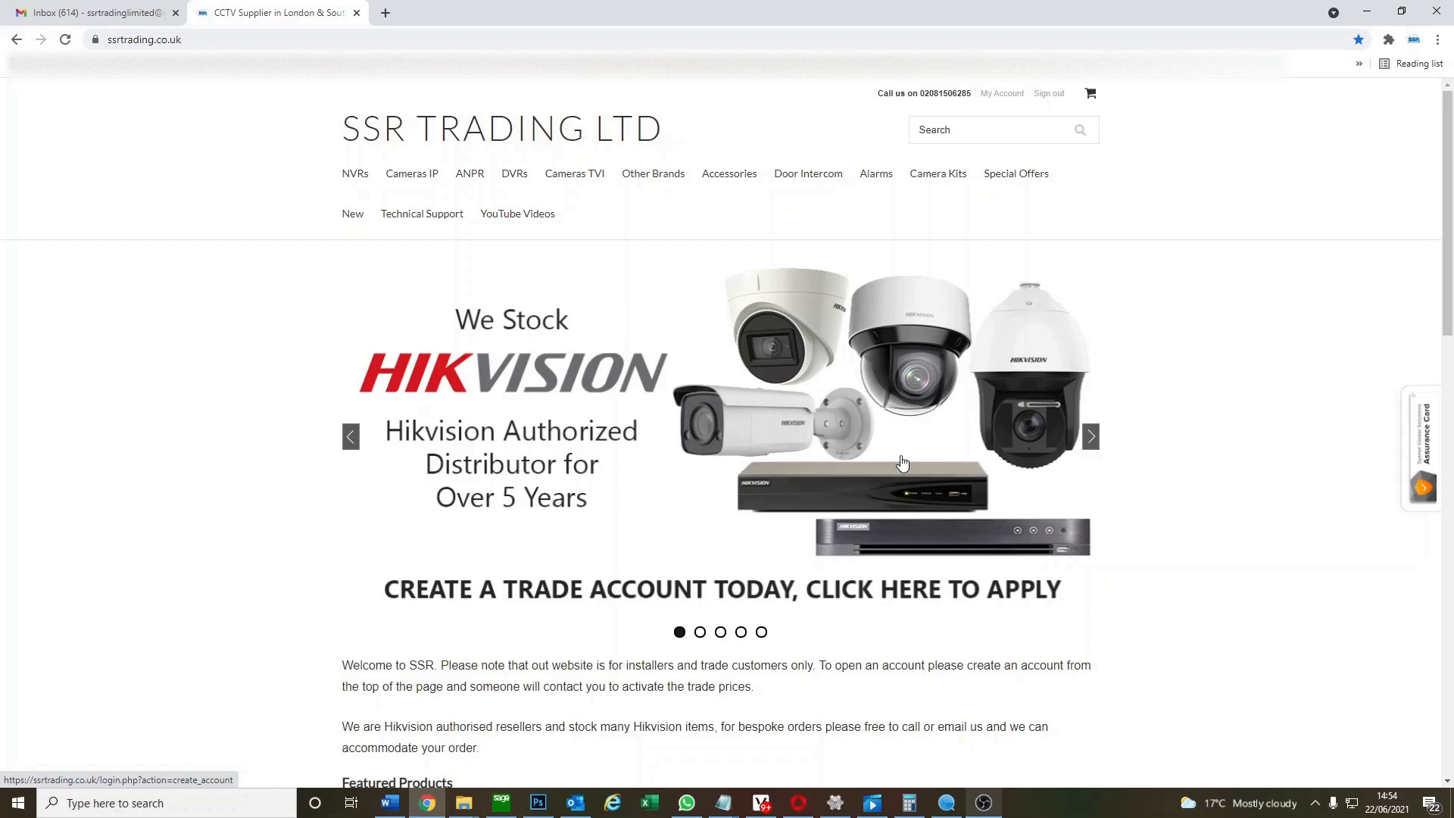
{"action": "mouse_move", "coordinate": [792, 401]}
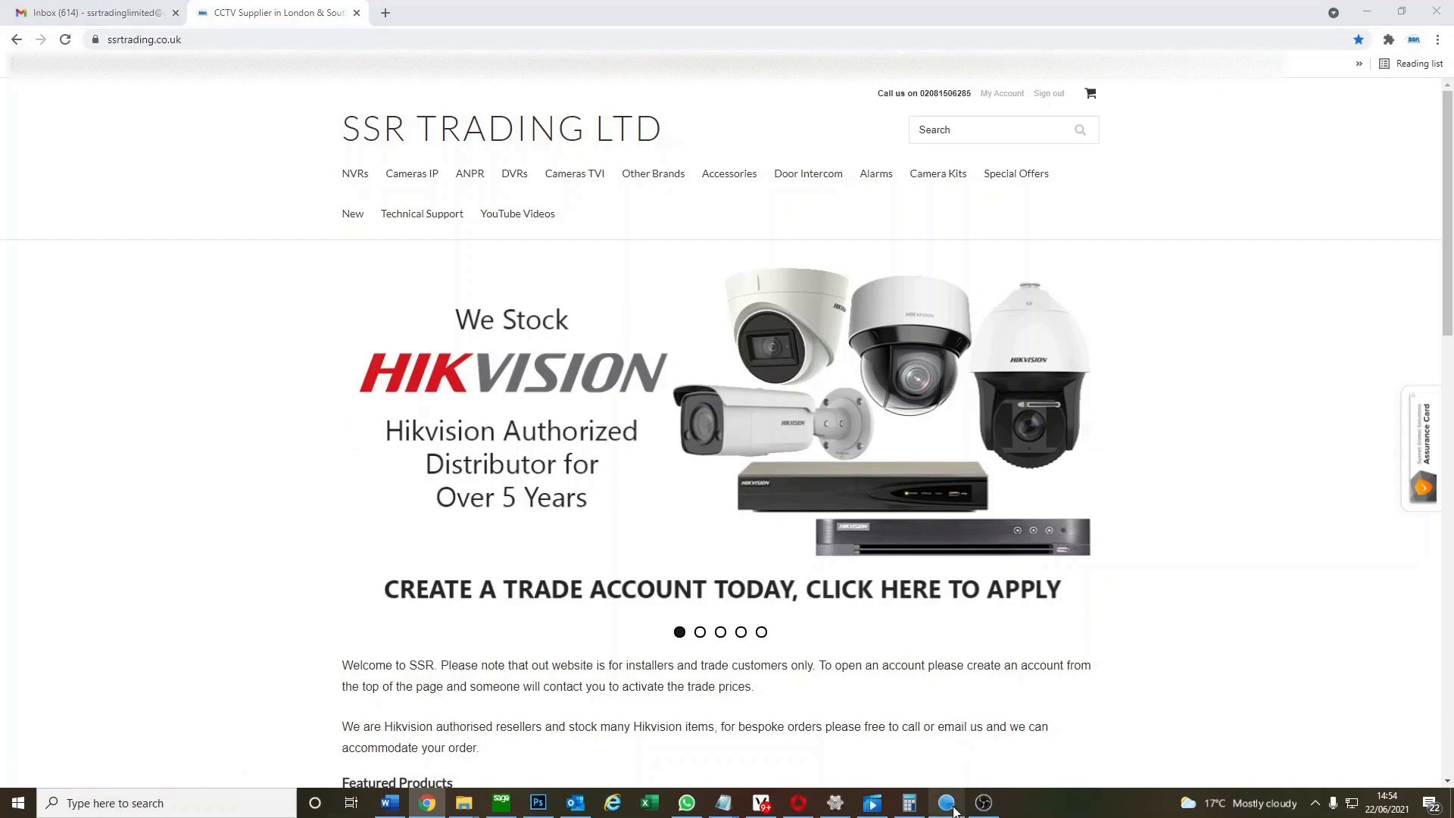
Launch SADP and tick device 002, the DS-7208HQHI-F1/N DVR at 10.4.4.227.
{"action": "left_click", "coordinate": [945, 803]}
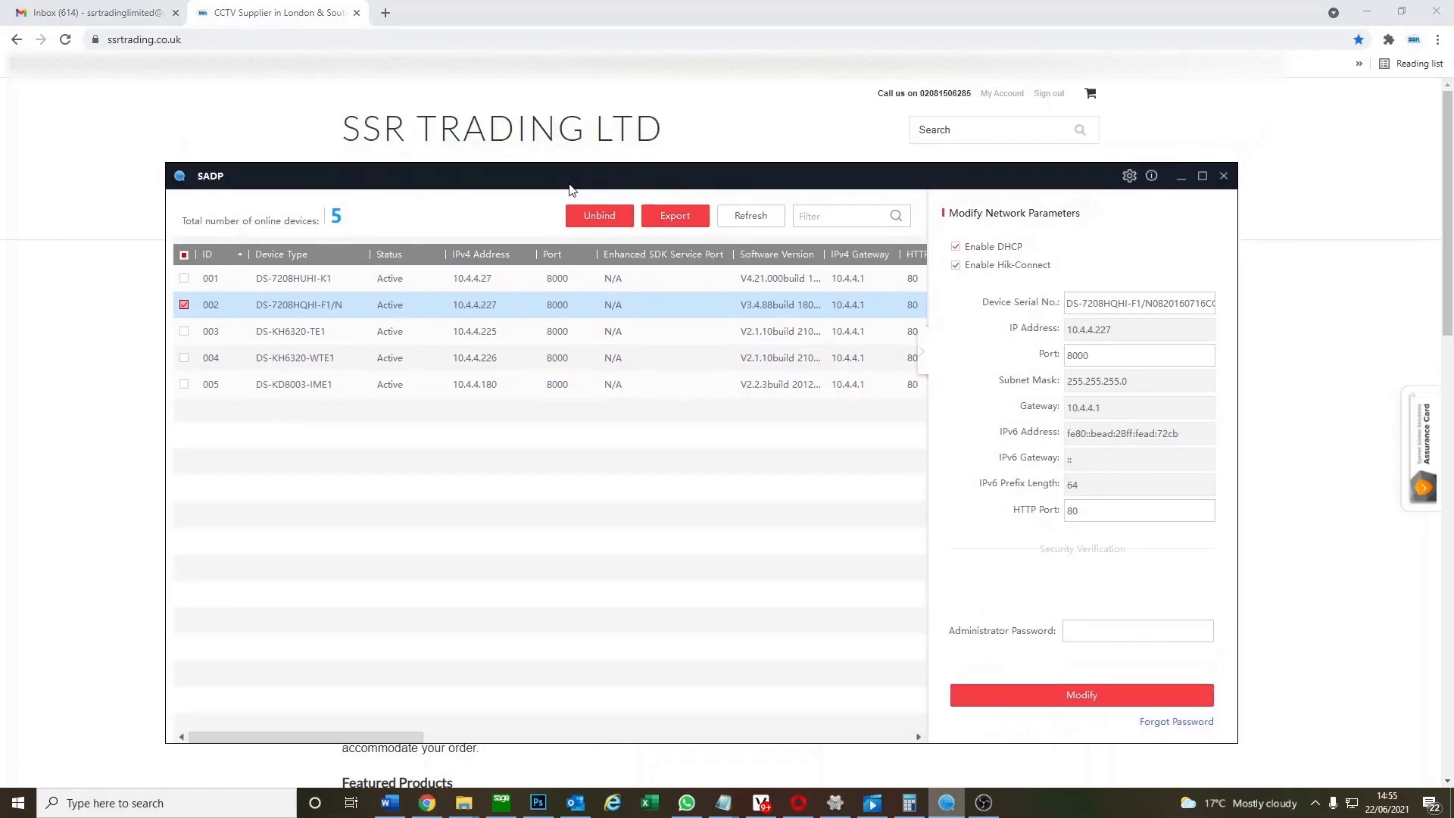
{"action": "mouse_move", "coordinate": [625, 243]}
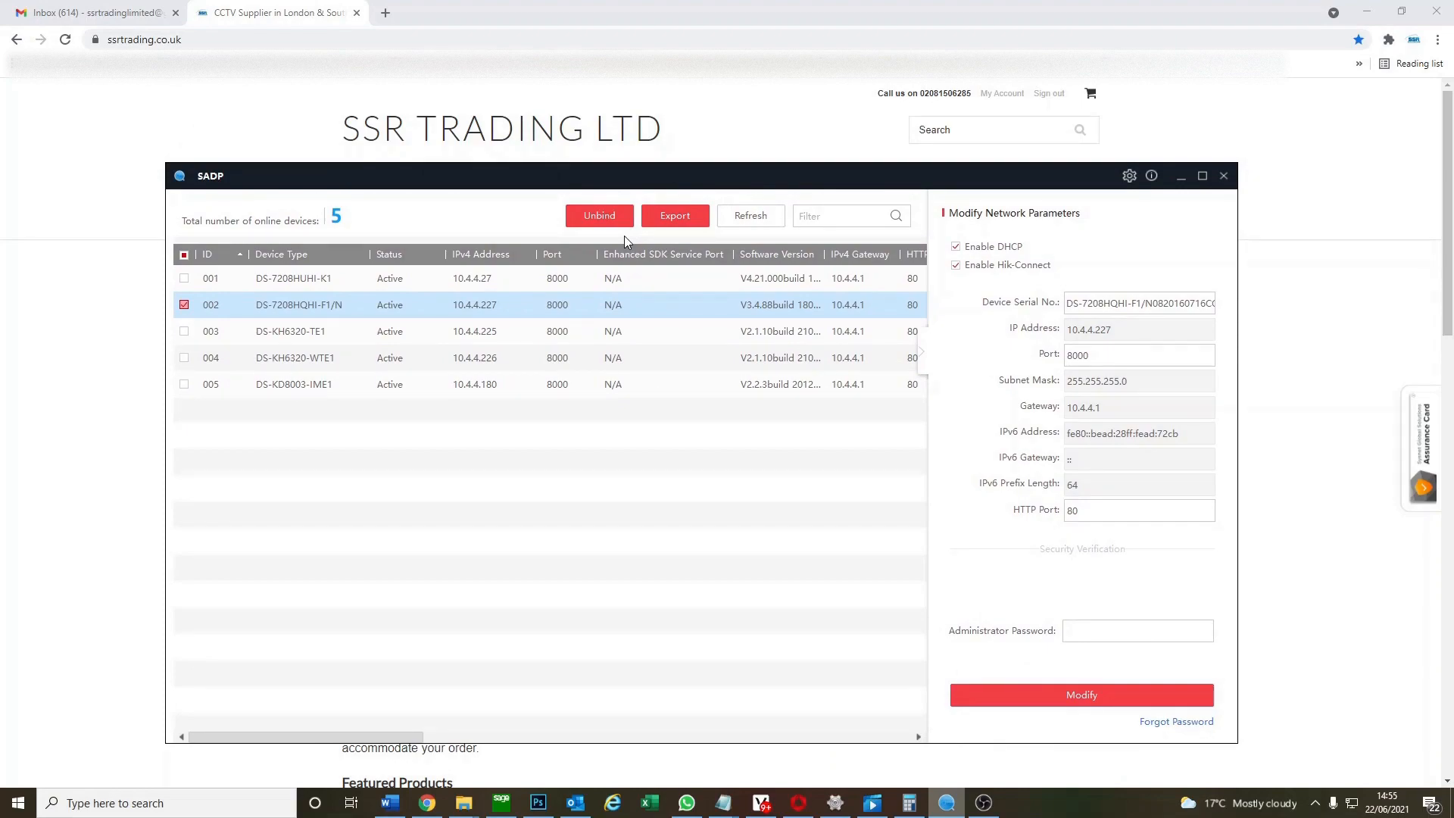
{"action": "mouse_move", "coordinate": [595, 502]}
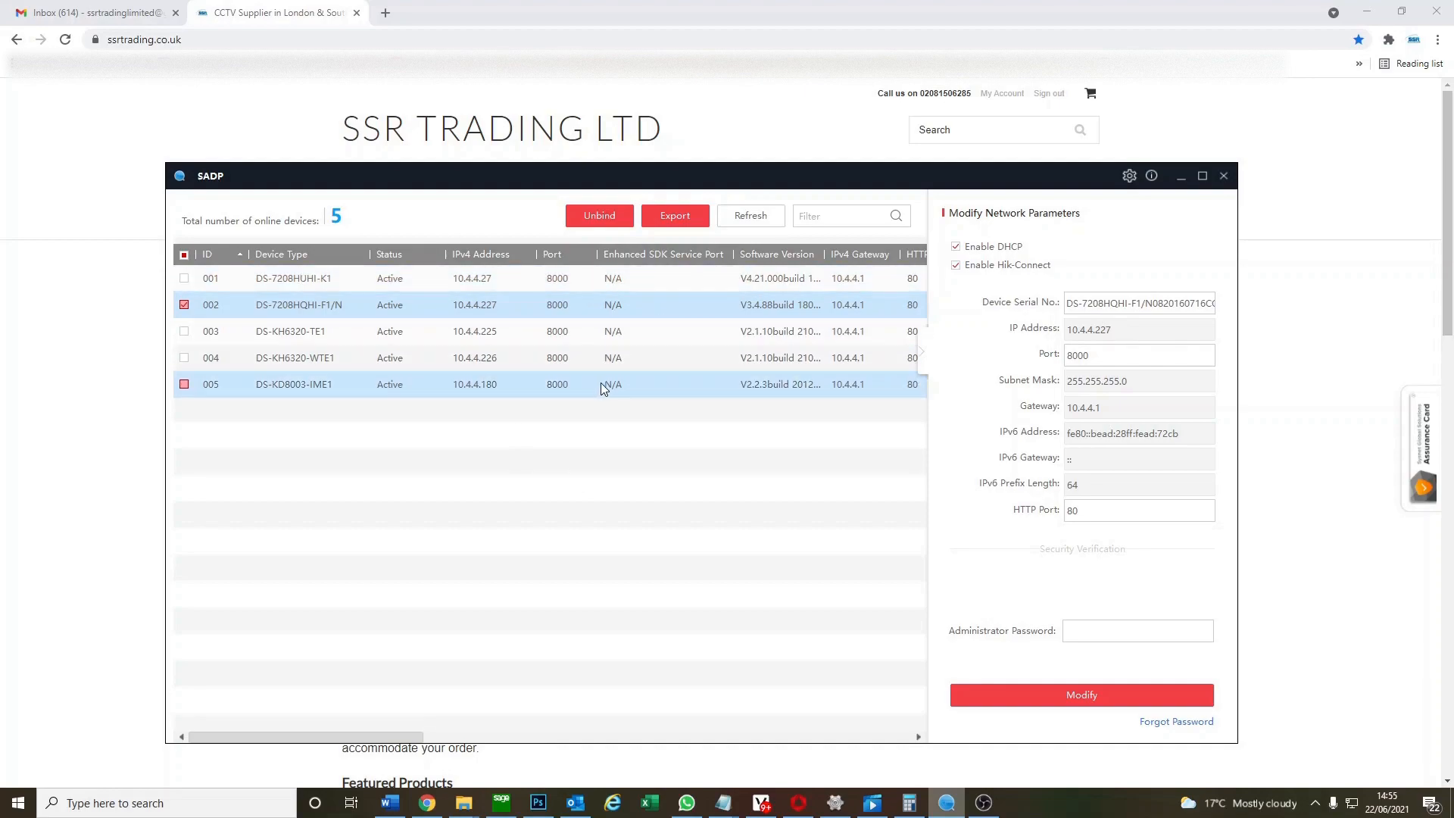
{"action": "mouse_move", "coordinate": [601, 383]}
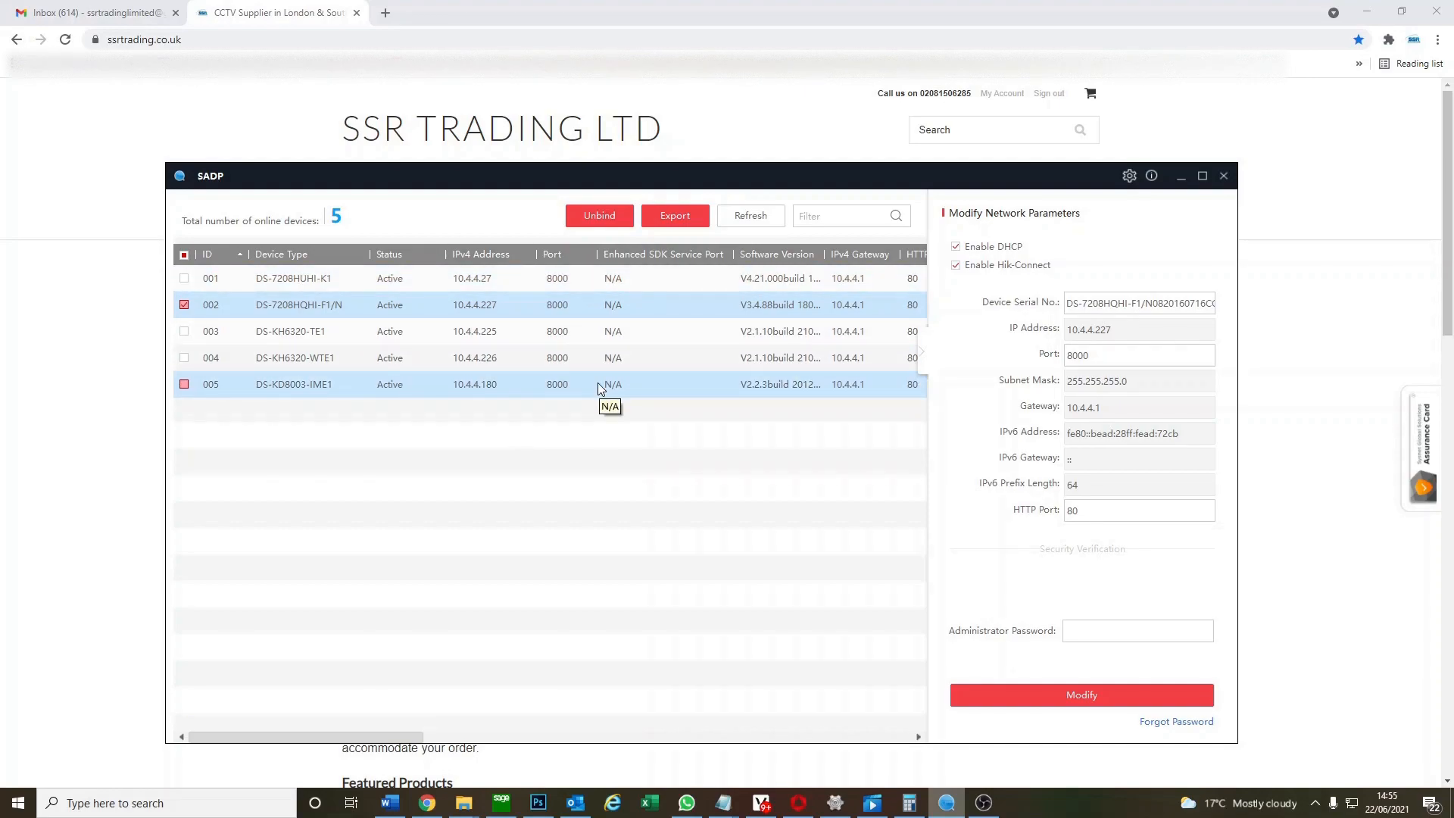
{"action": "left_click", "coordinate": [183, 383]}
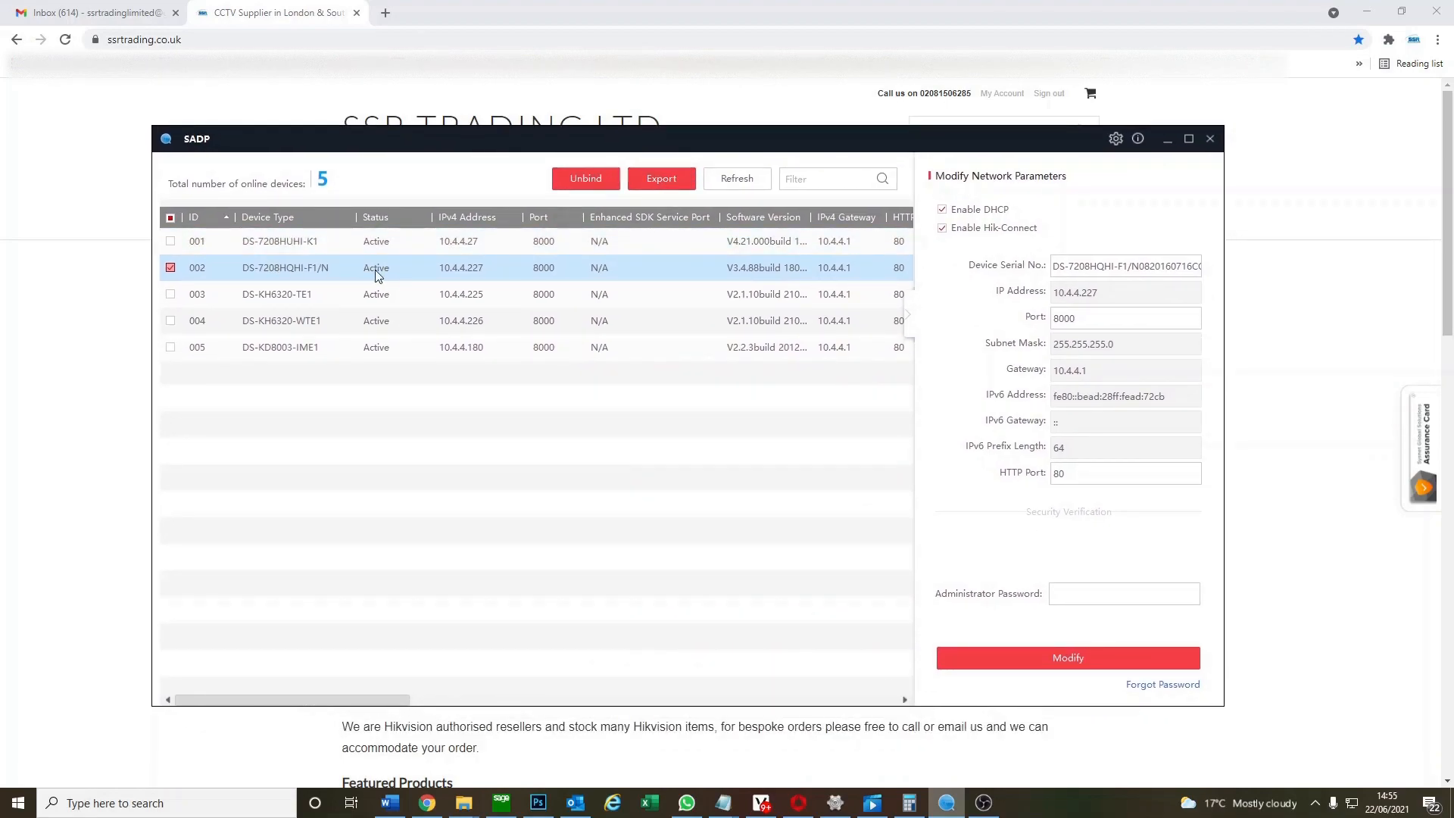
{"action": "mouse_move", "coordinate": [461, 266]}
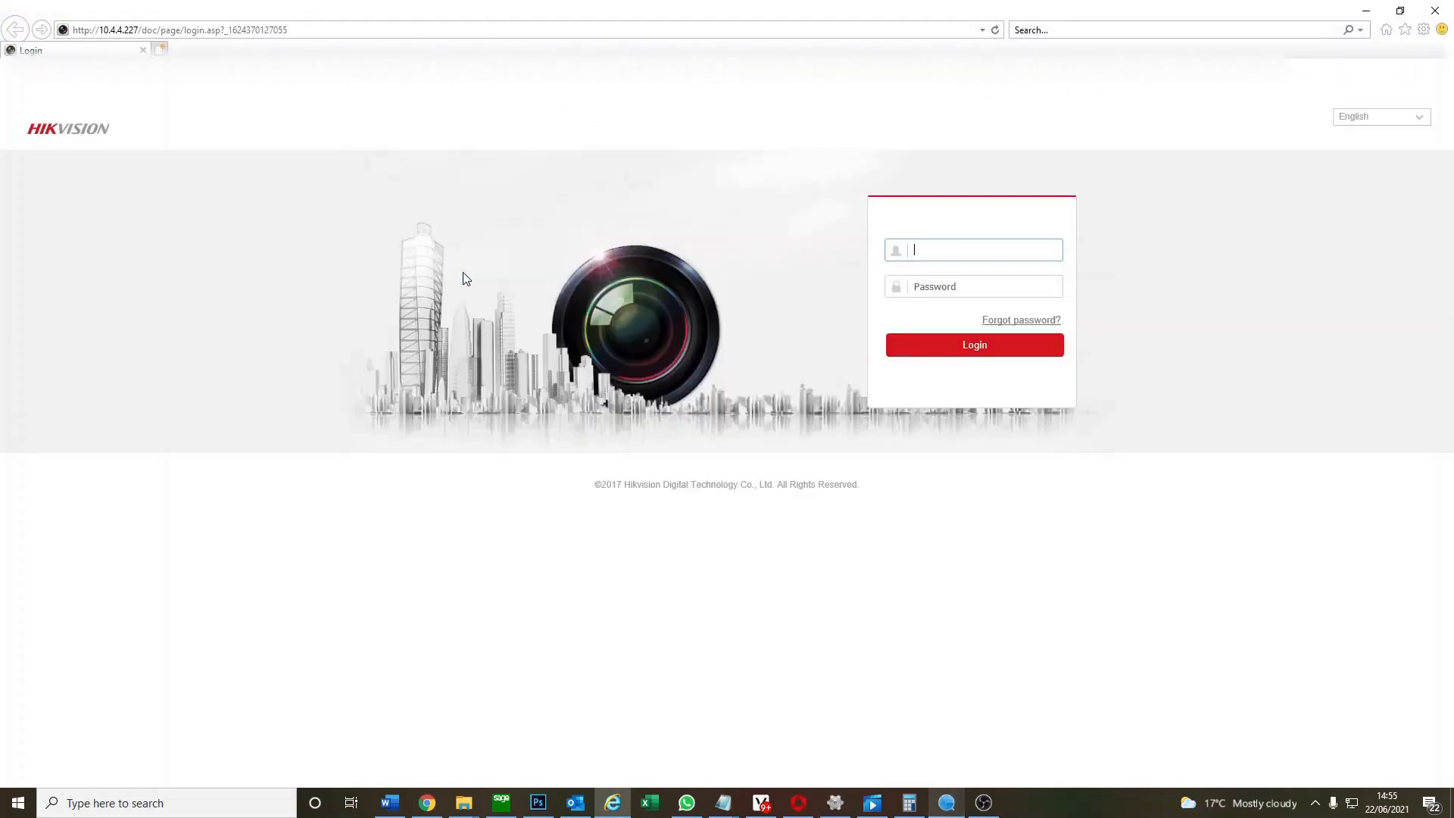
Log in to the DVR at 10.4.4.227 as admin, reaching Live View of Cameras 01–08.
{"action": "type", "text": "admin"}
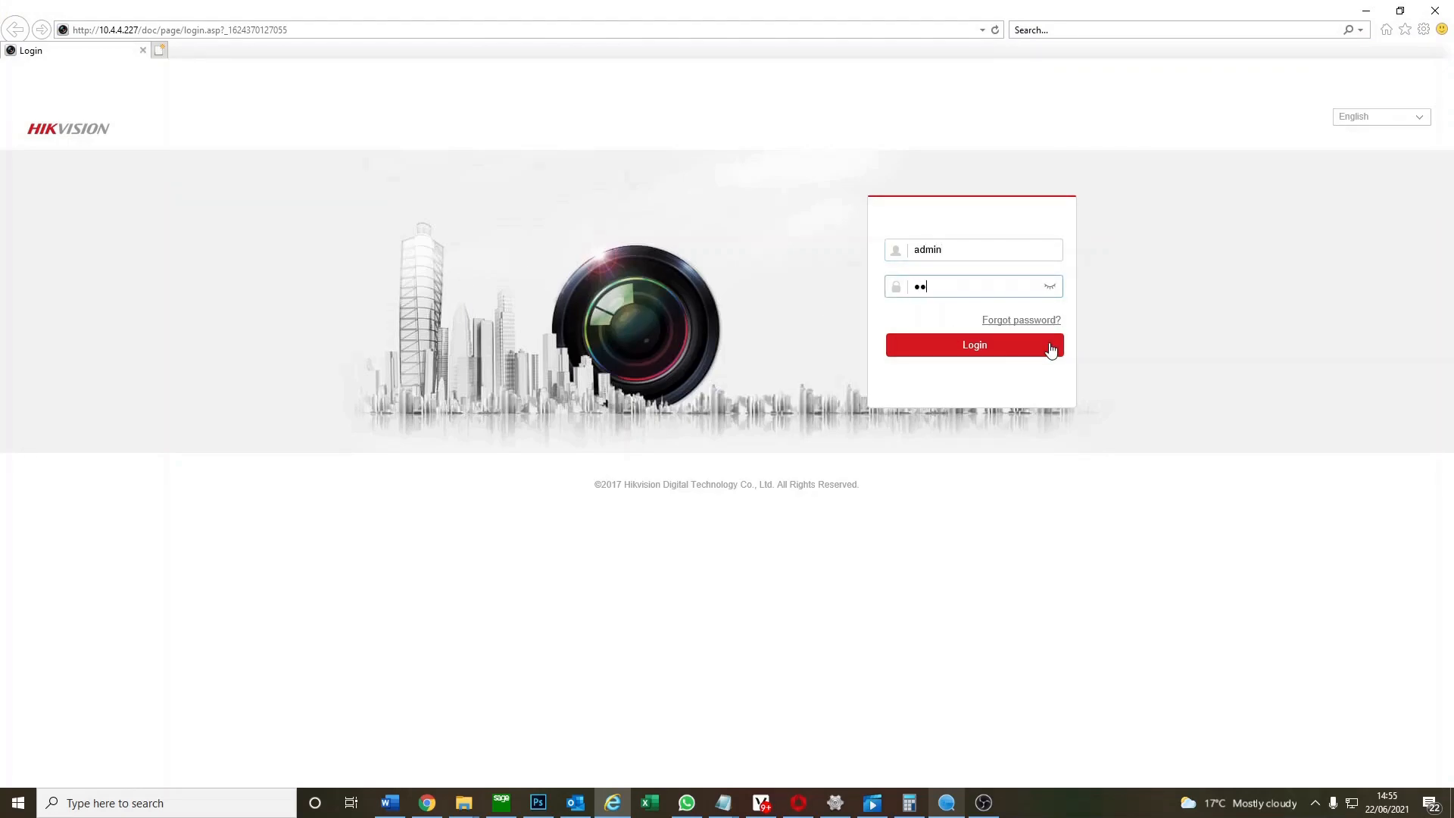
{"action": "left_click", "coordinate": [974, 344]}
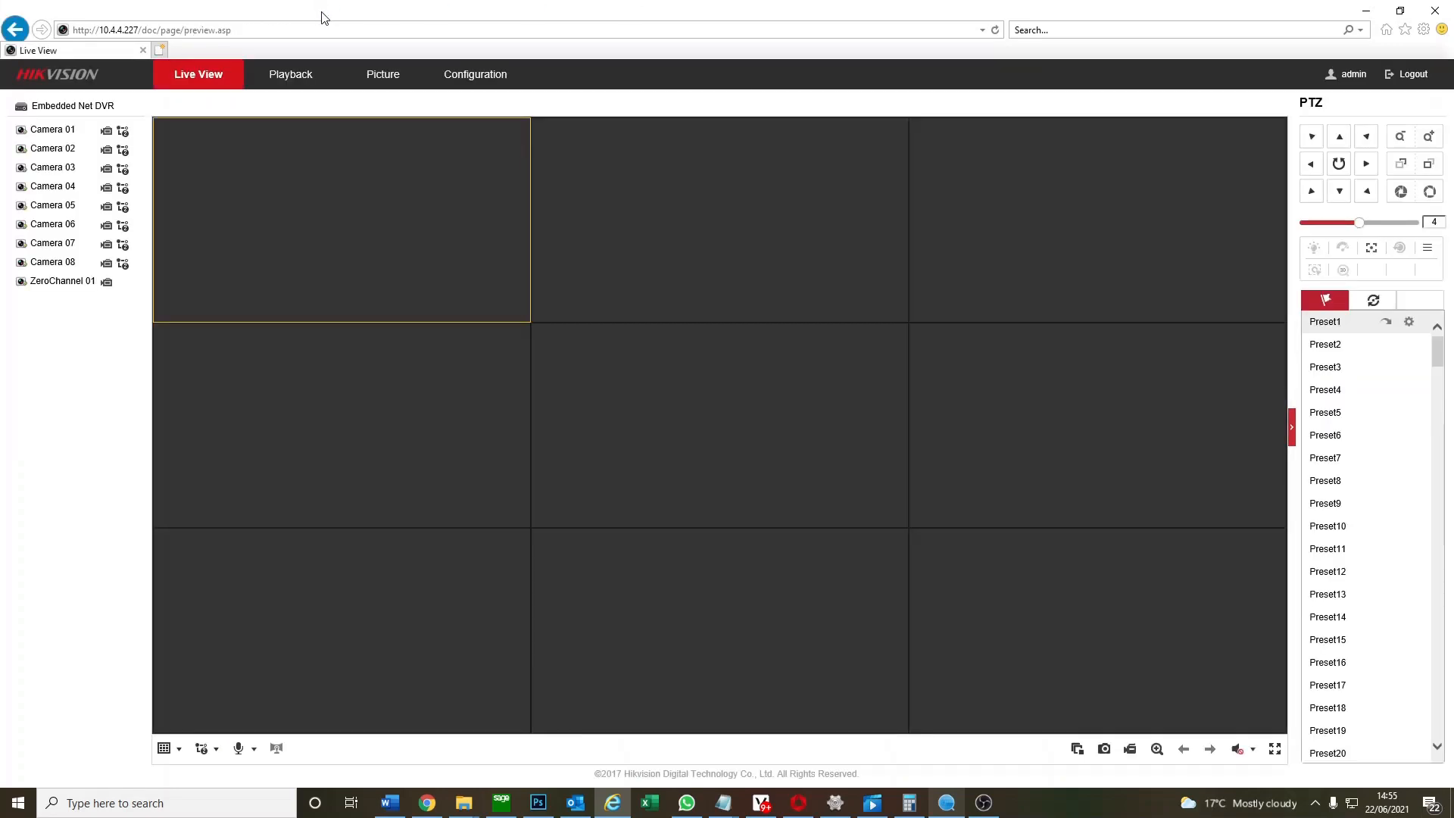
{"action": "mouse_move", "coordinate": [468, 74]}
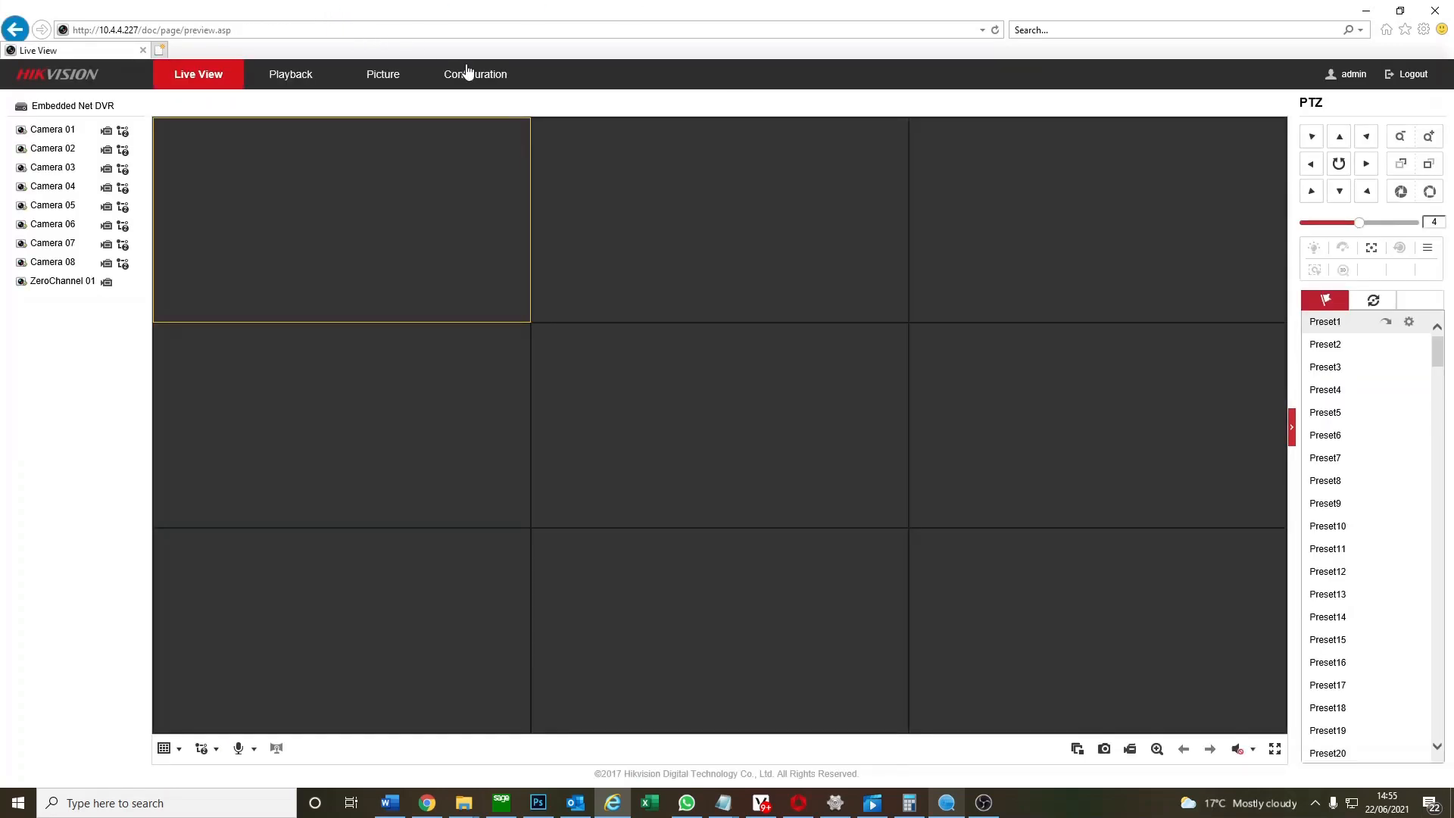
In Configuration > Menu Output, set VGA/HDMI Resolution to 1280*720/60HZ and save, triggering a reboot.
{"action": "left_click", "coordinate": [474, 74]}
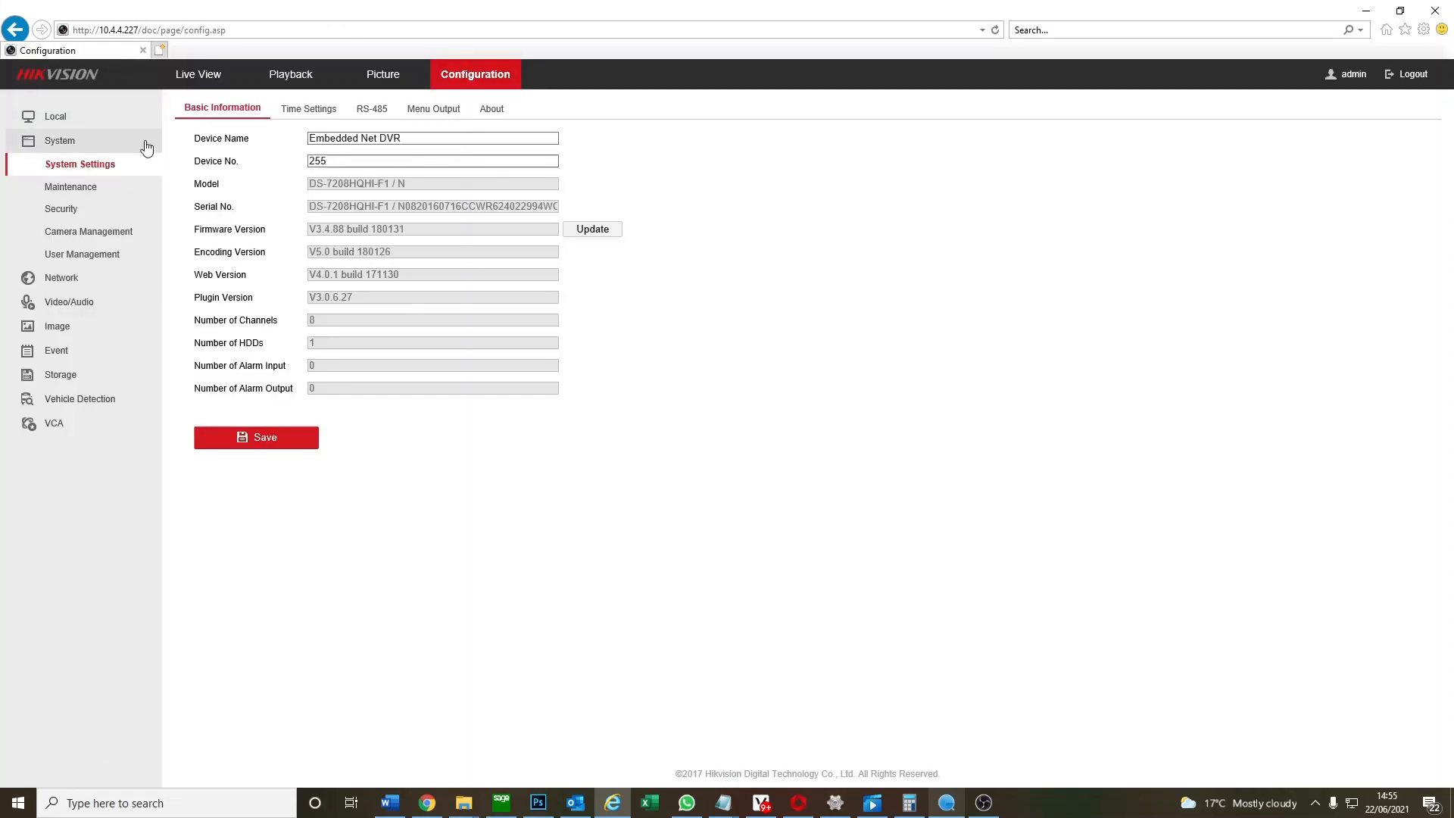
{"action": "left_click", "coordinate": [427, 109]}
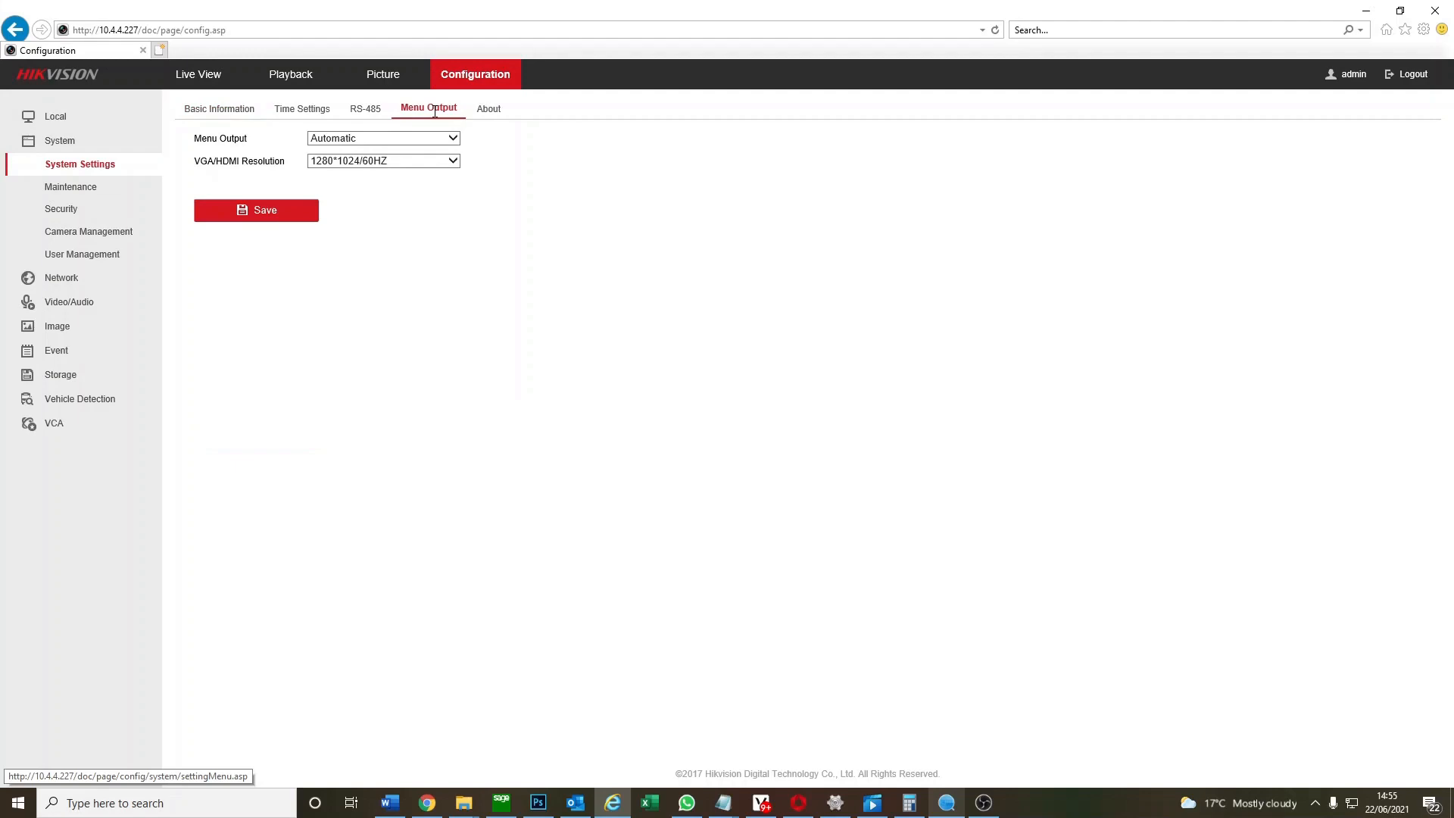
{"action": "mouse_move", "coordinate": [350, 148]}
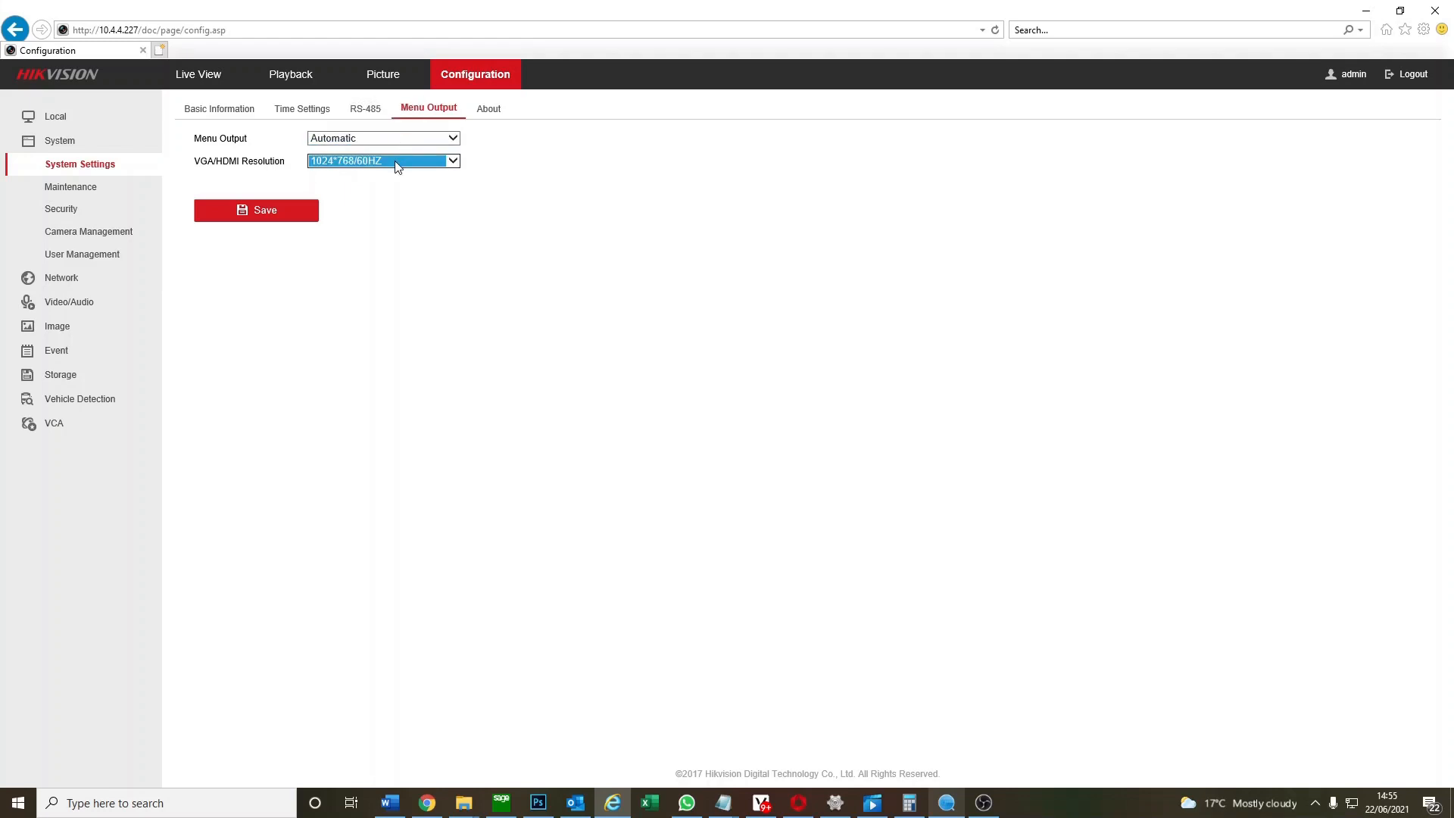
{"action": "left_click", "coordinate": [381, 160]}
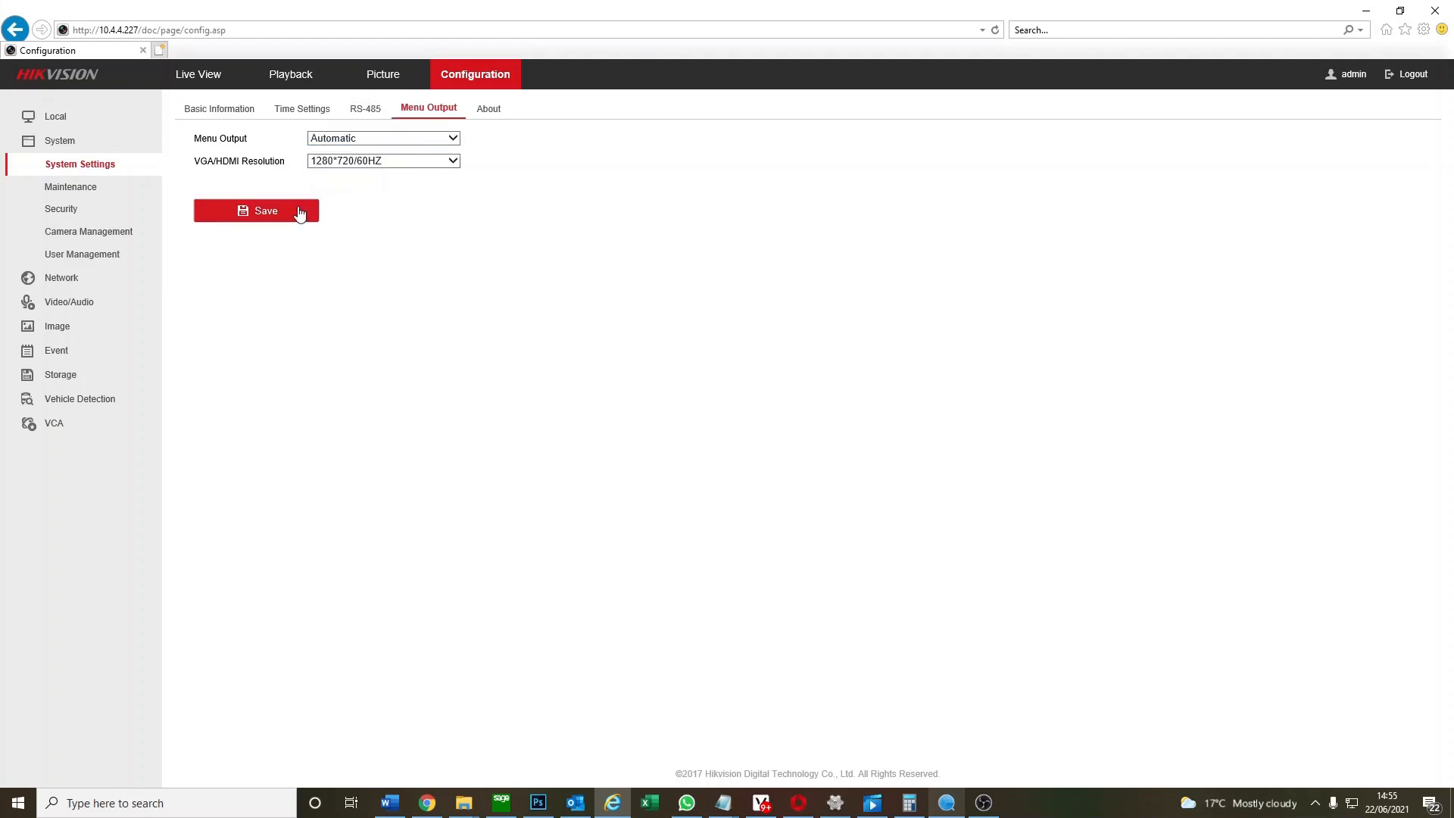
{"action": "left_click", "coordinate": [256, 210]}
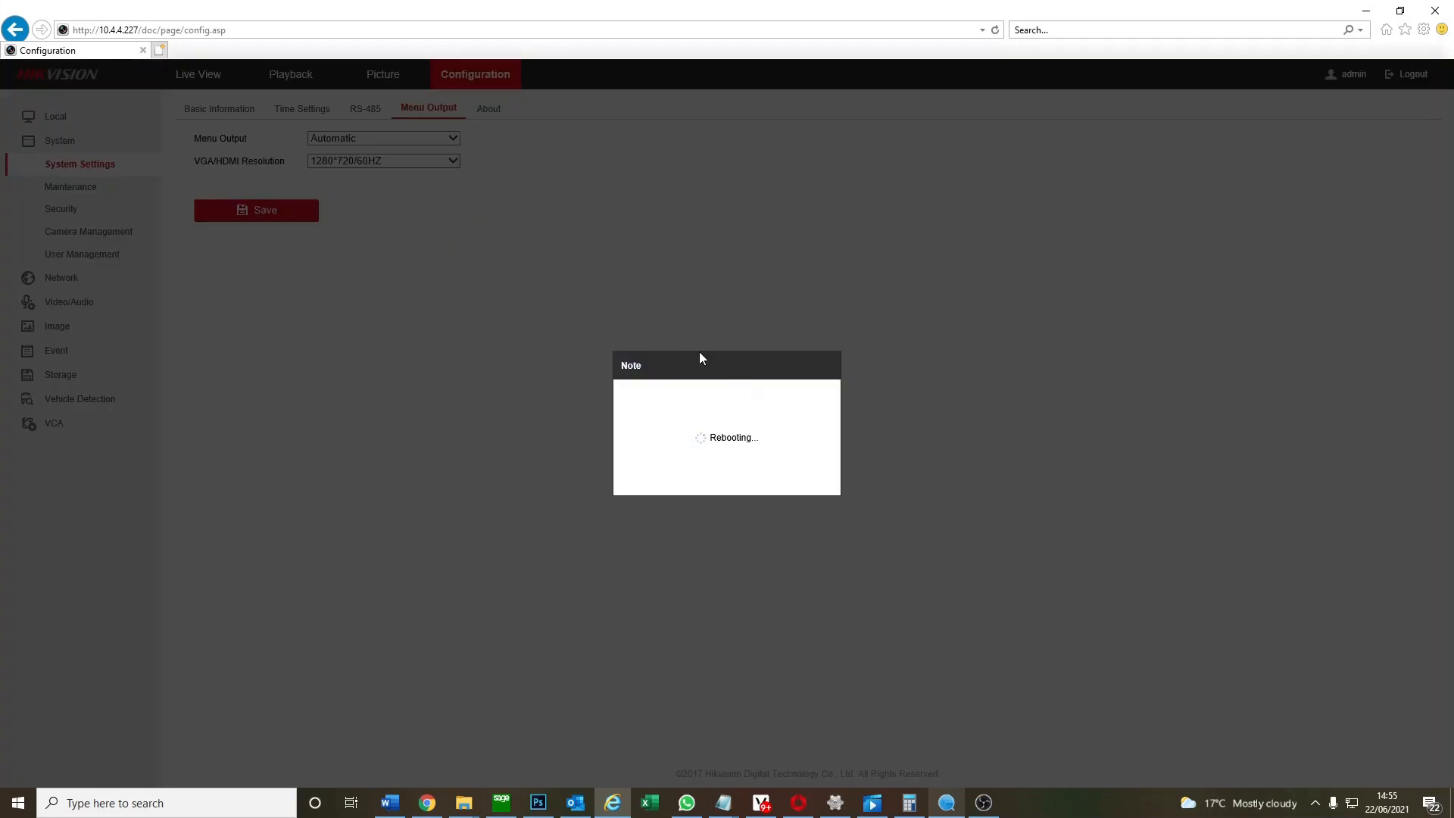
{"action": "mouse_move", "coordinate": [625, 279]}
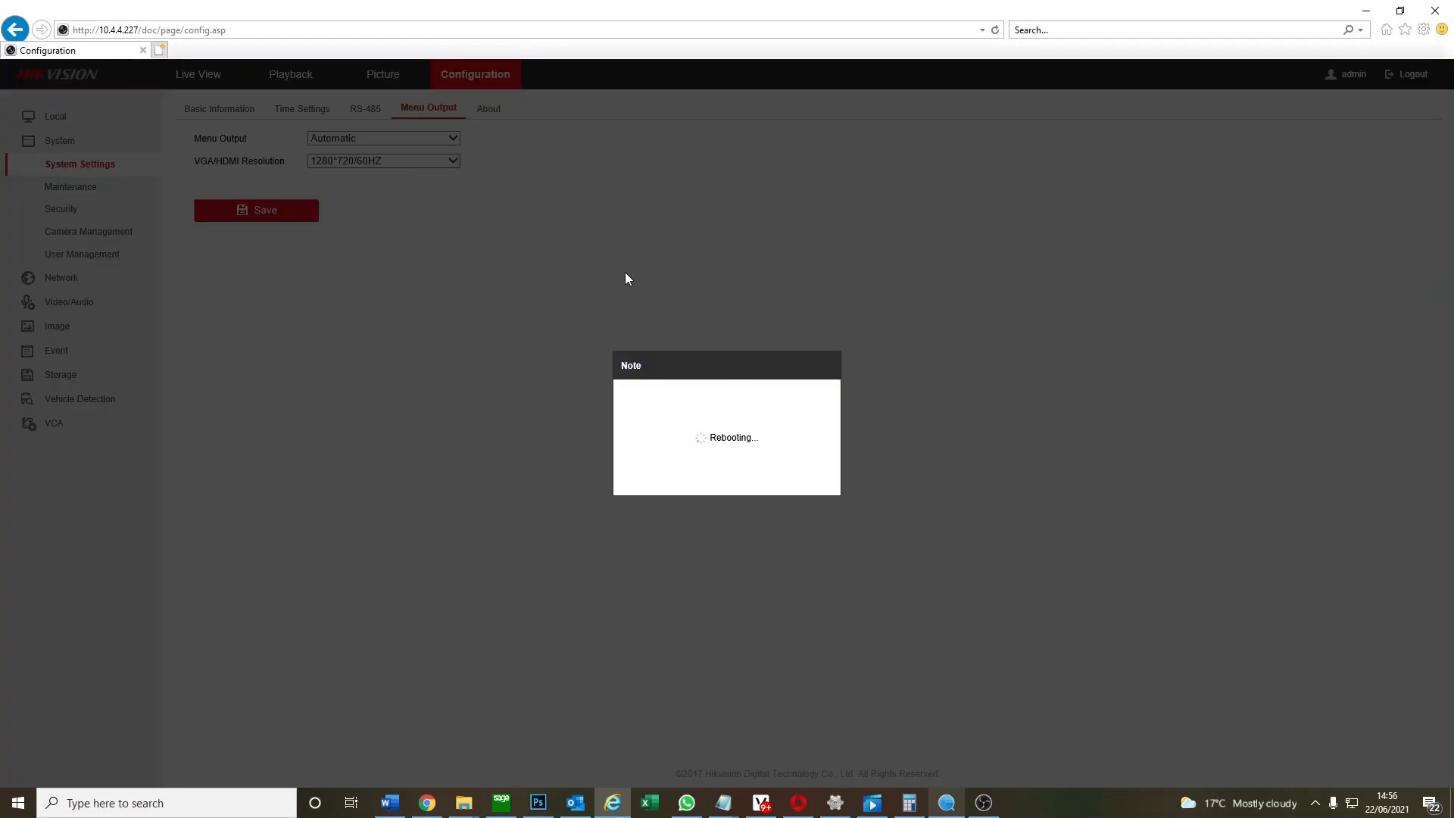
{"action": "mouse_move", "coordinate": [619, 268]}
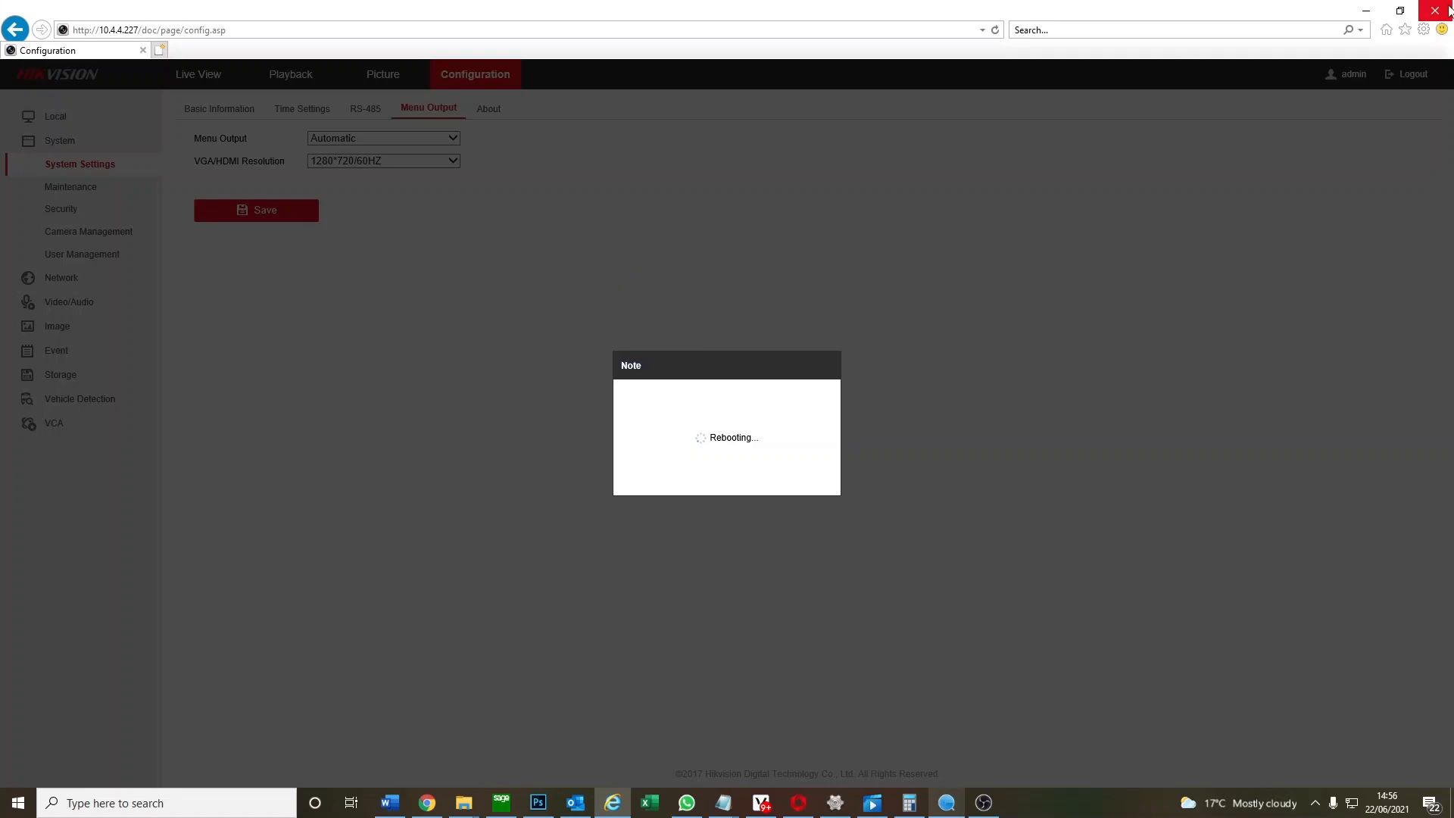
Close the rebooting DVR page and refresh SADP's online device list until 10.4.4.227 is back.
{"action": "left_click", "coordinate": [945, 803]}
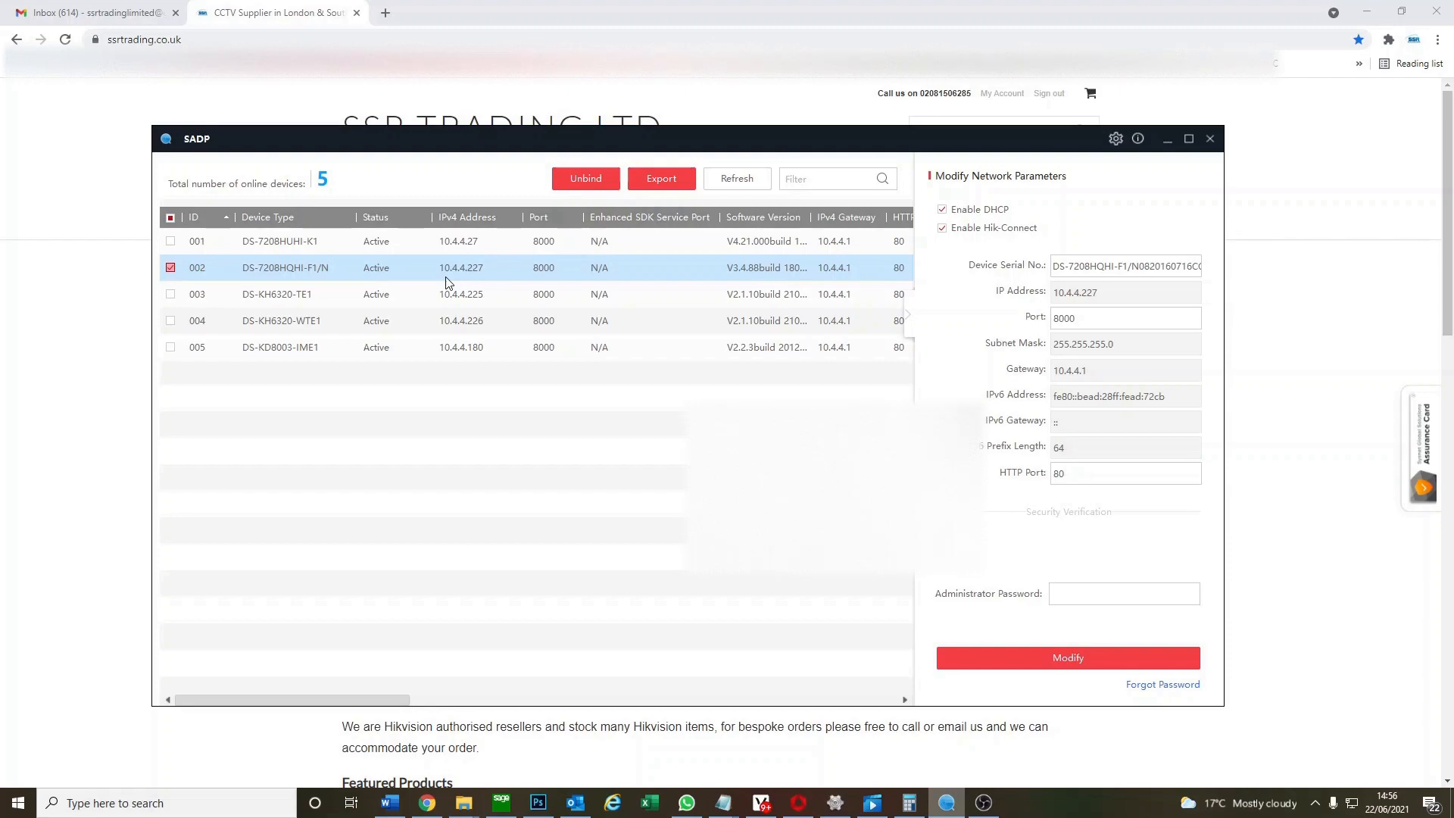
{"action": "mouse_move", "coordinate": [454, 271]}
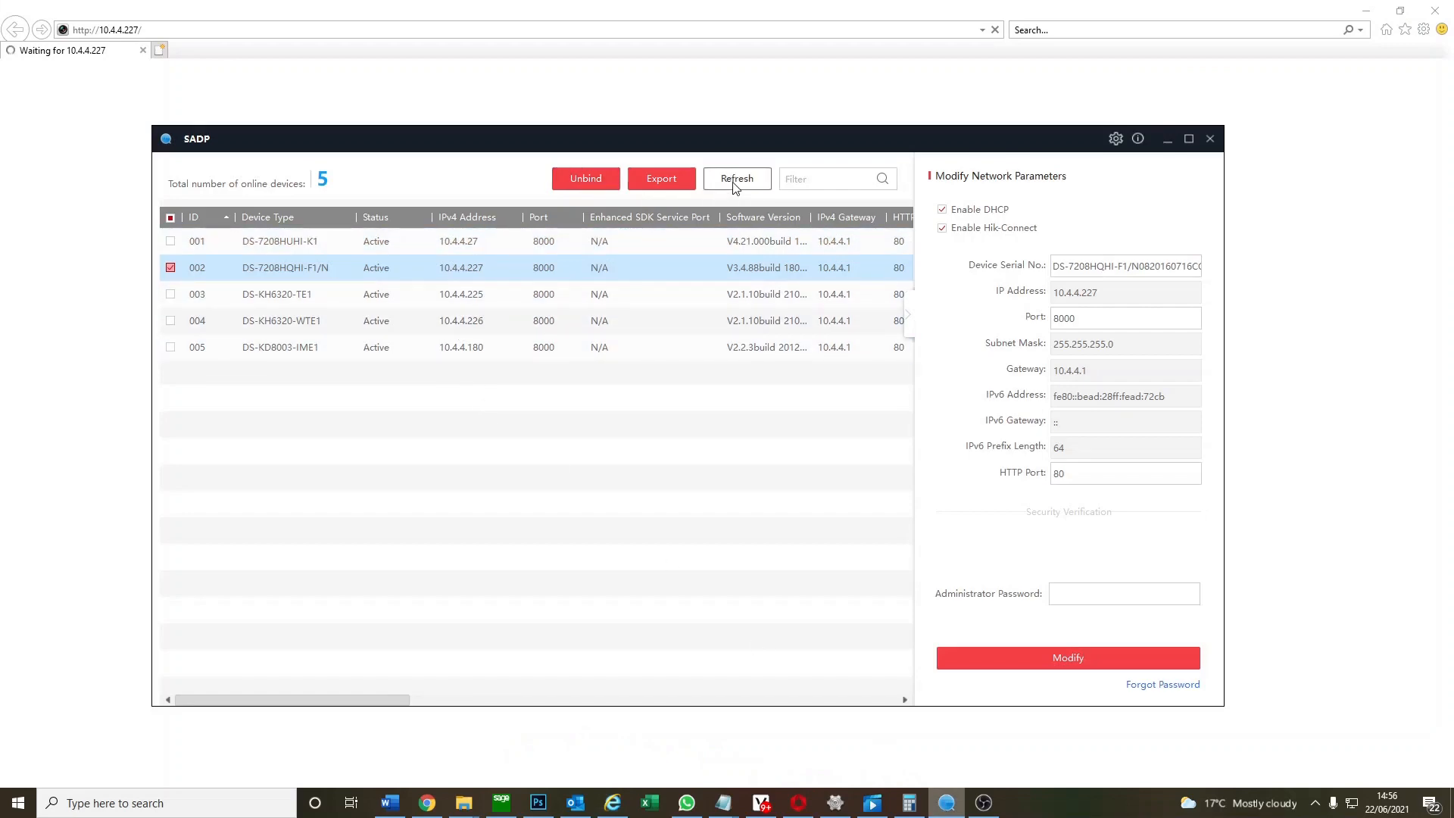
{"action": "left_click", "coordinate": [736, 178]}
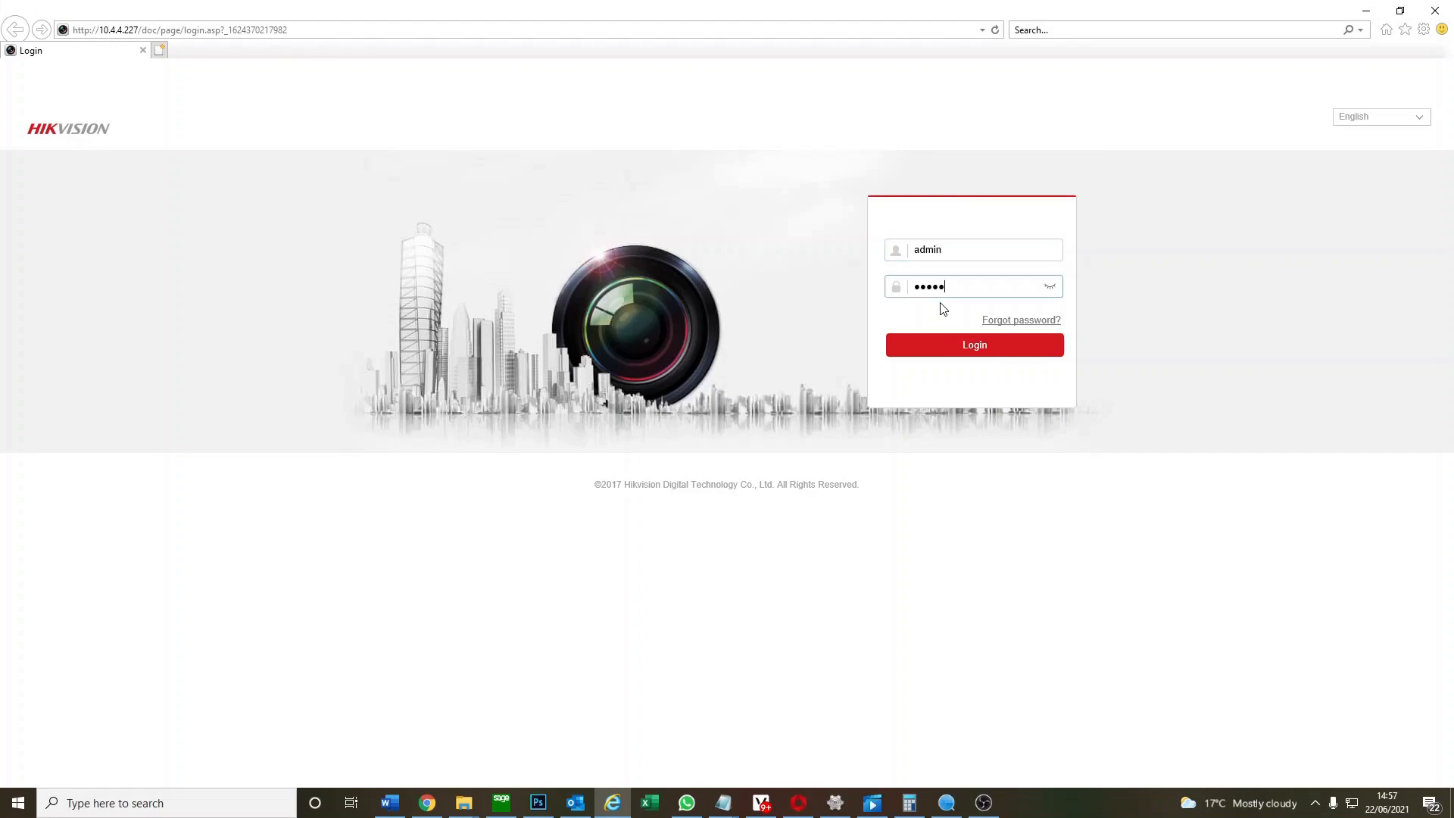
Log back in and, under Maintenance, restore the DVR's parameters to default and confirm with OK.
{"action": "left_click", "coordinate": [974, 344]}
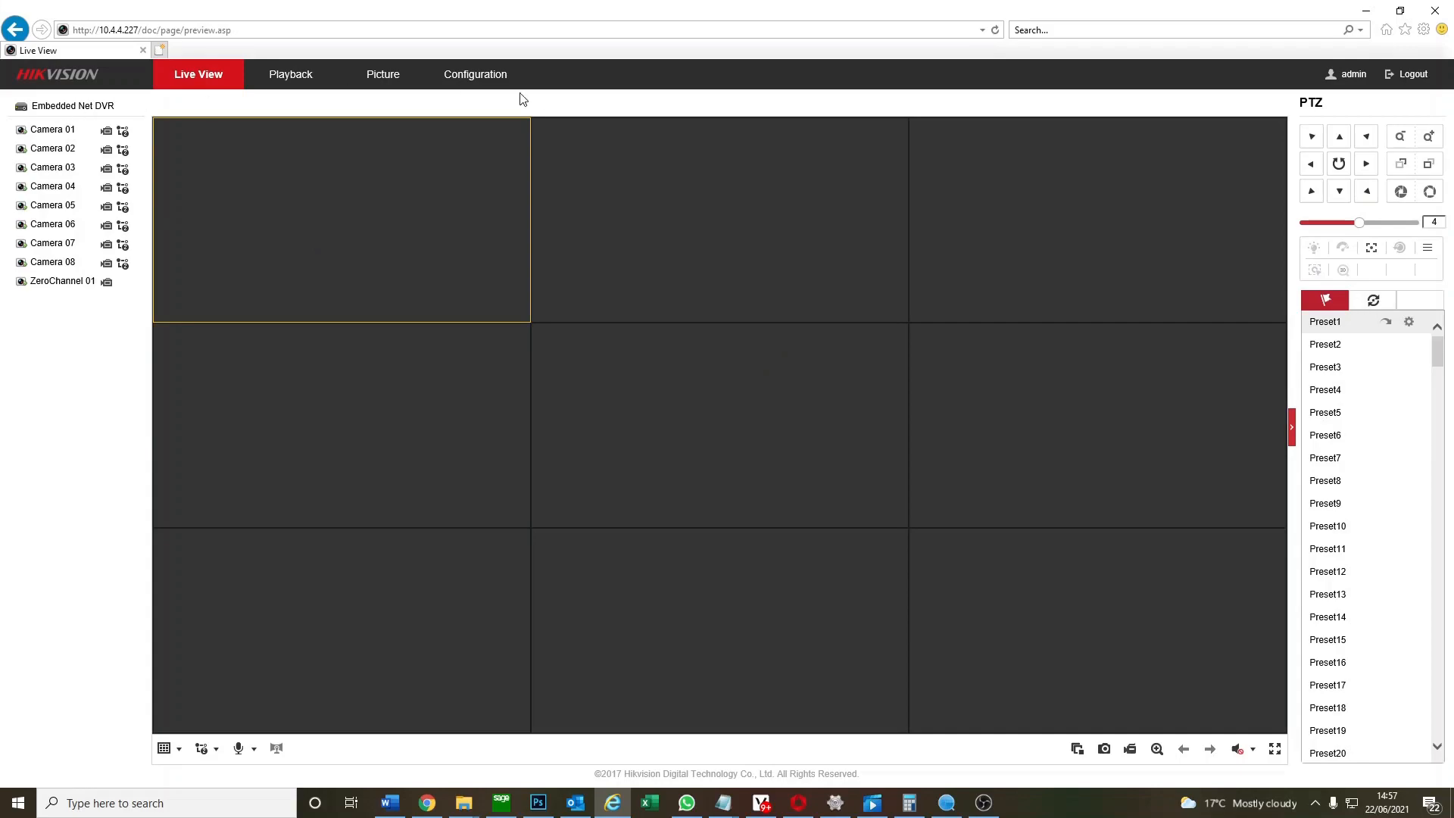
{"action": "left_click", "coordinate": [474, 74]}
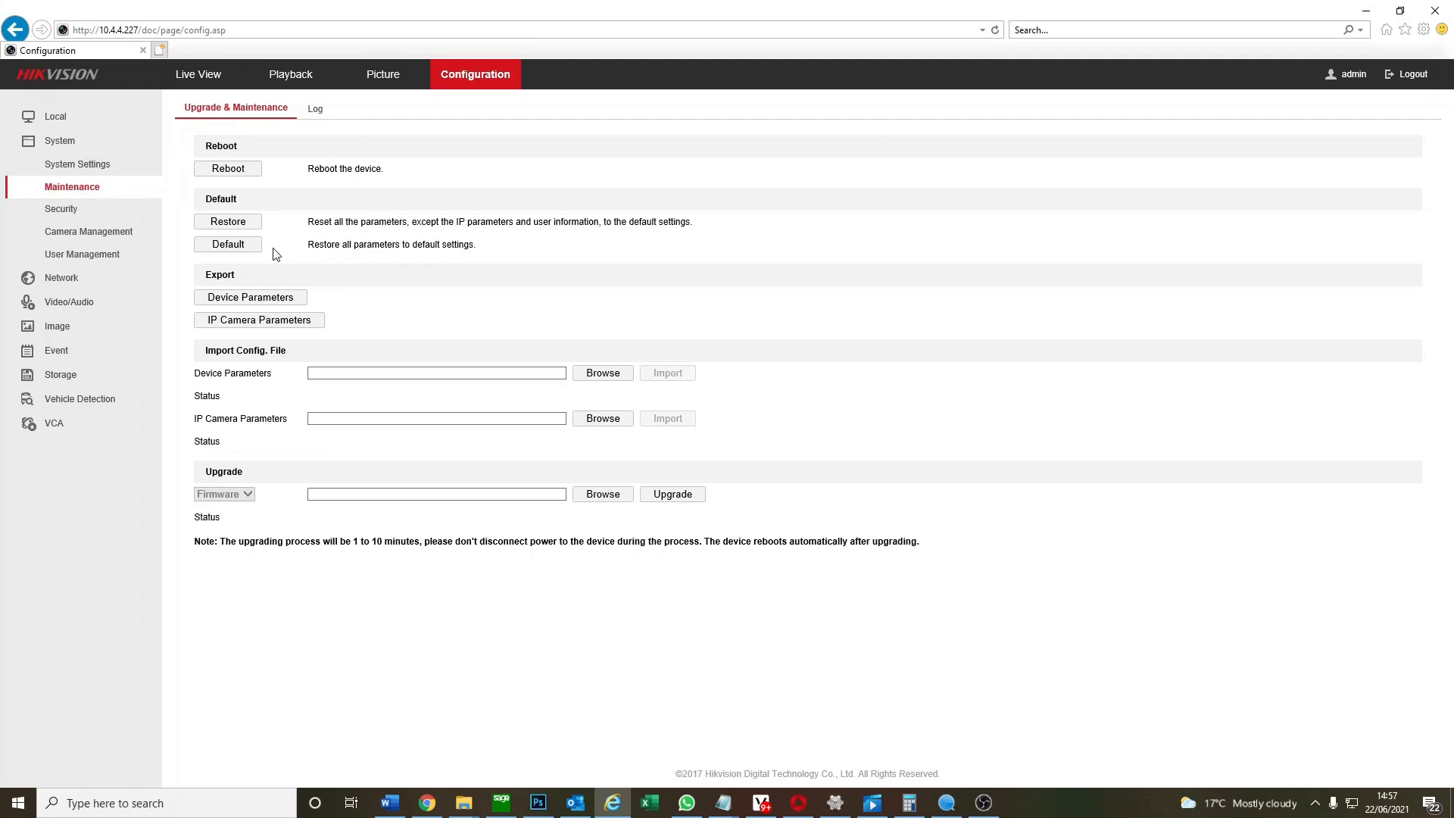
{"action": "mouse_move", "coordinate": [321, 275]}
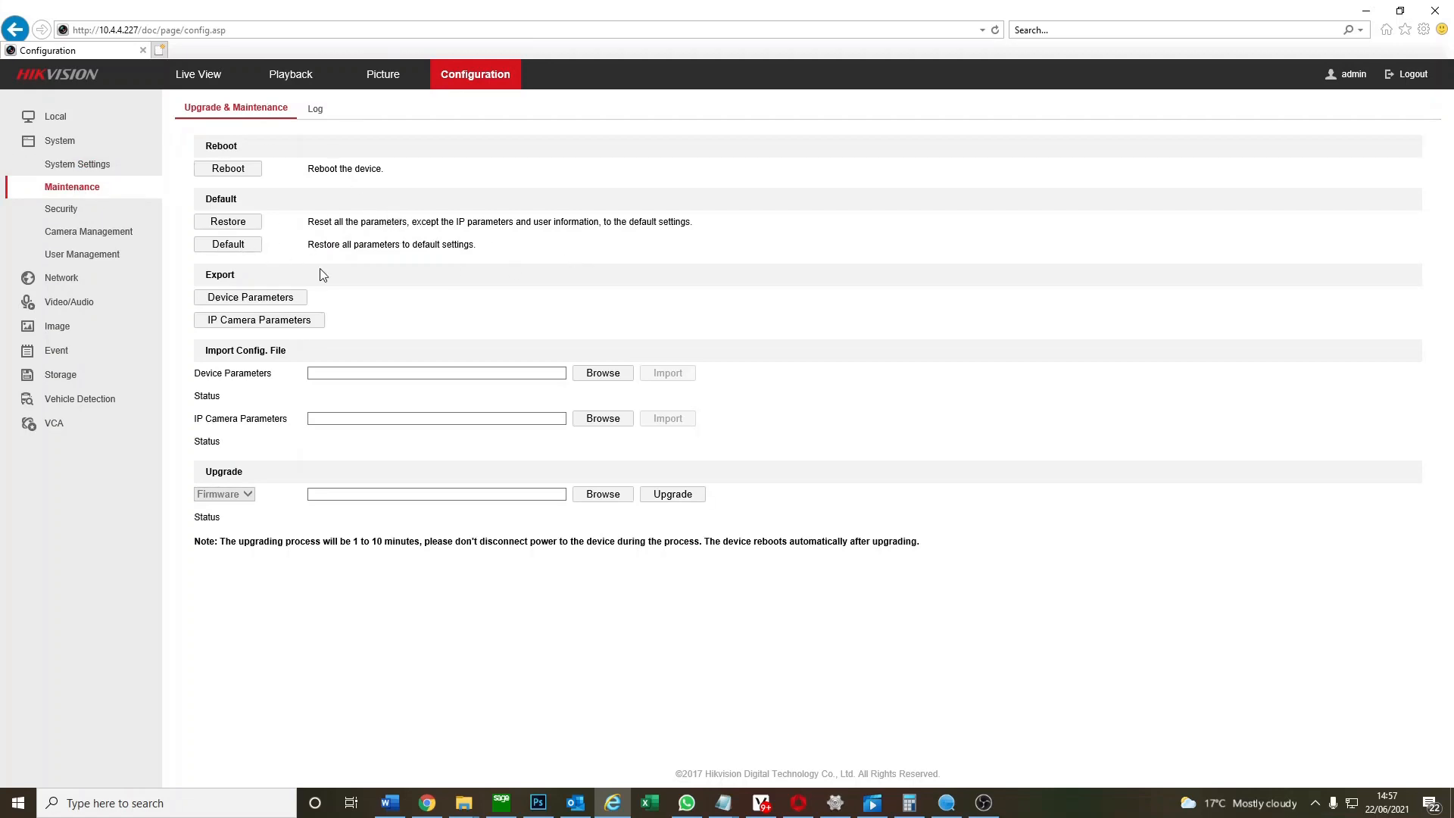
{"action": "left_click", "coordinate": [228, 244]}
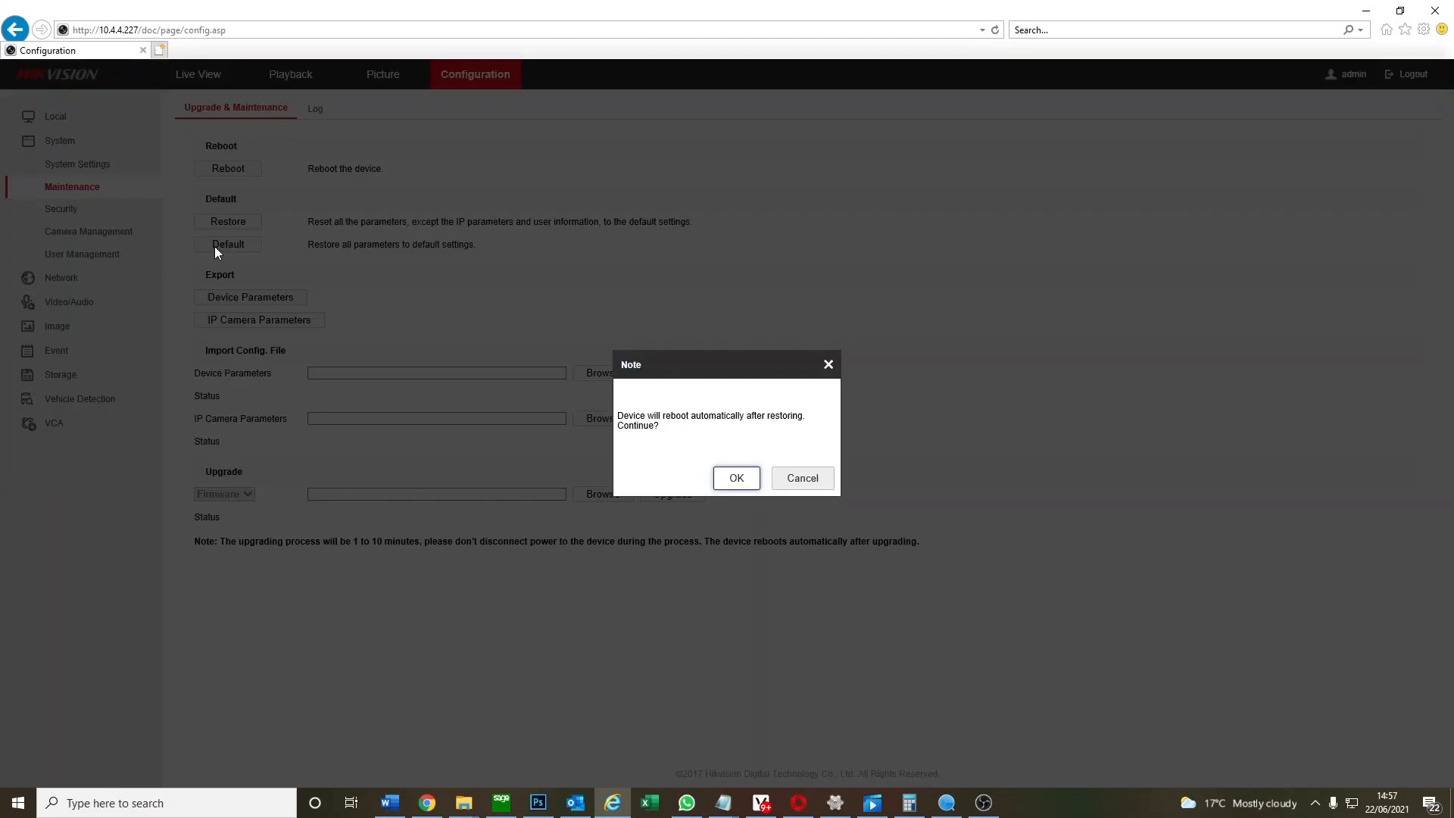
{"action": "left_click", "coordinate": [736, 477]}
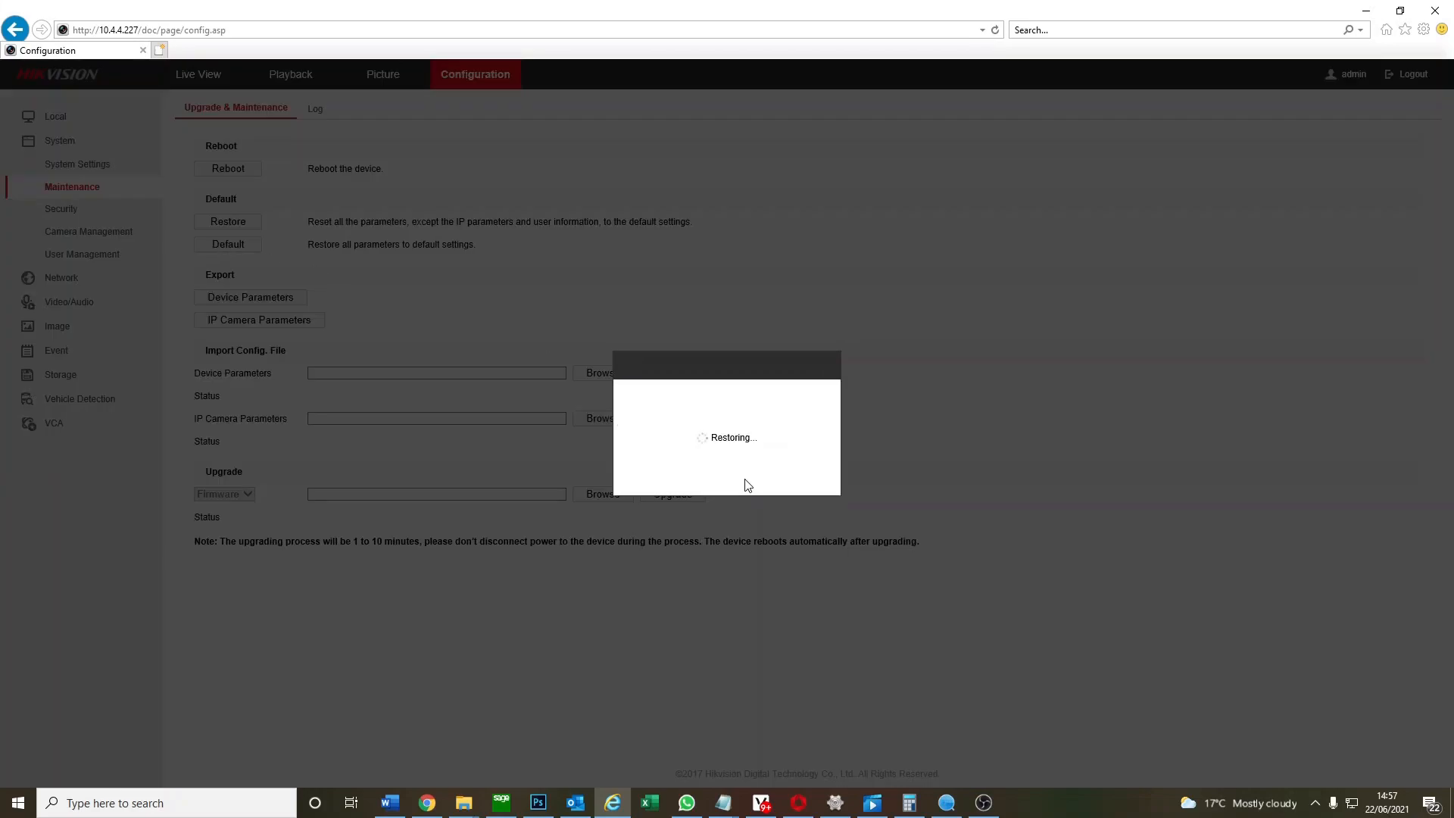